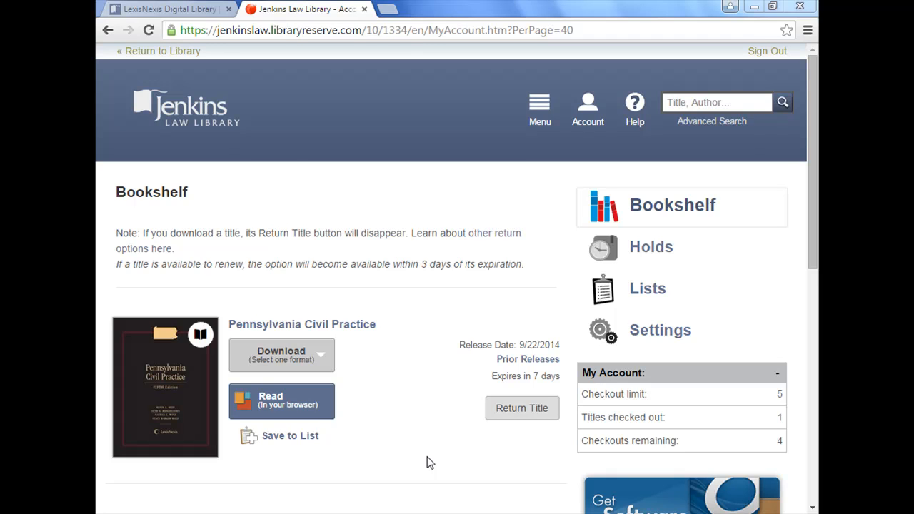
mouse_move(463, 298)
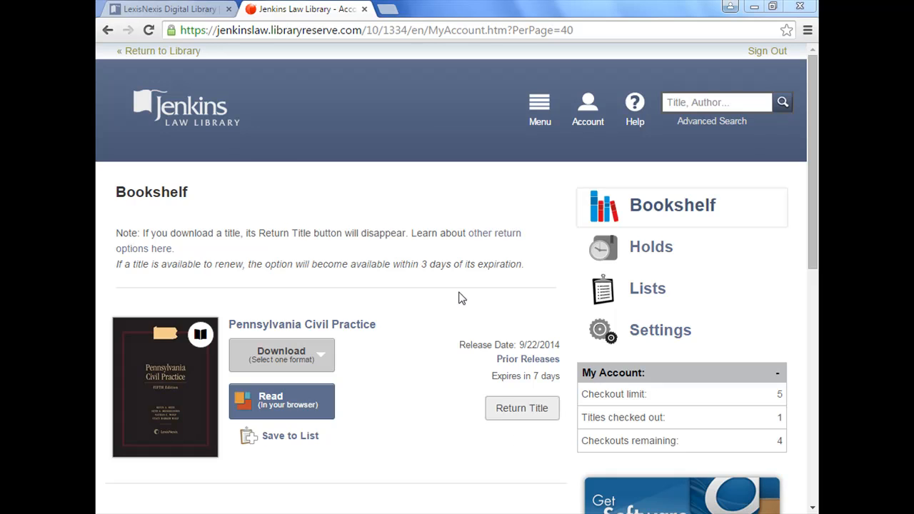
Browse the library's Admiralty practice area, then return to the Bookshelf
left_click(540, 103)
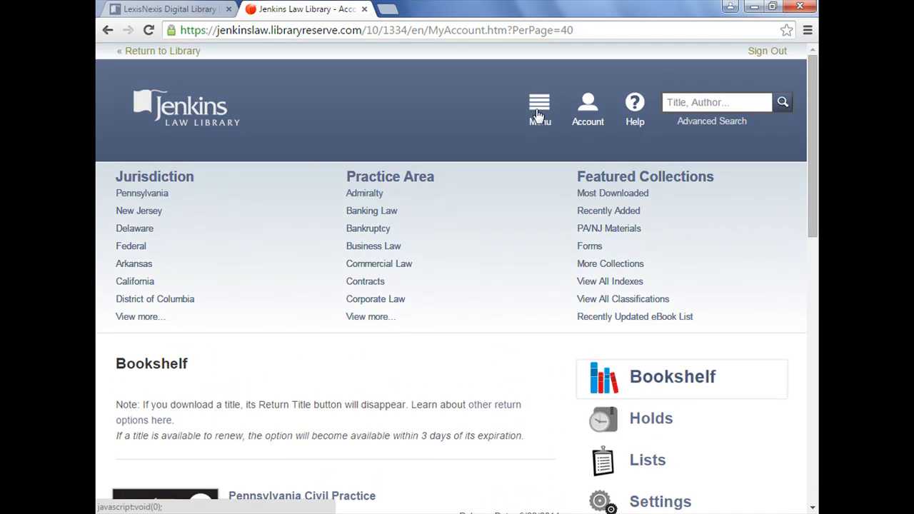
left_click(540, 107)
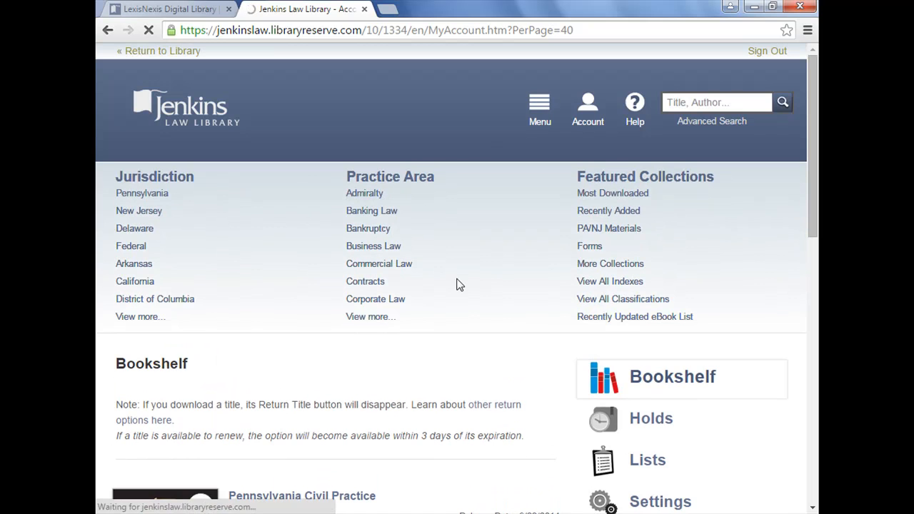
left_click(364, 193)
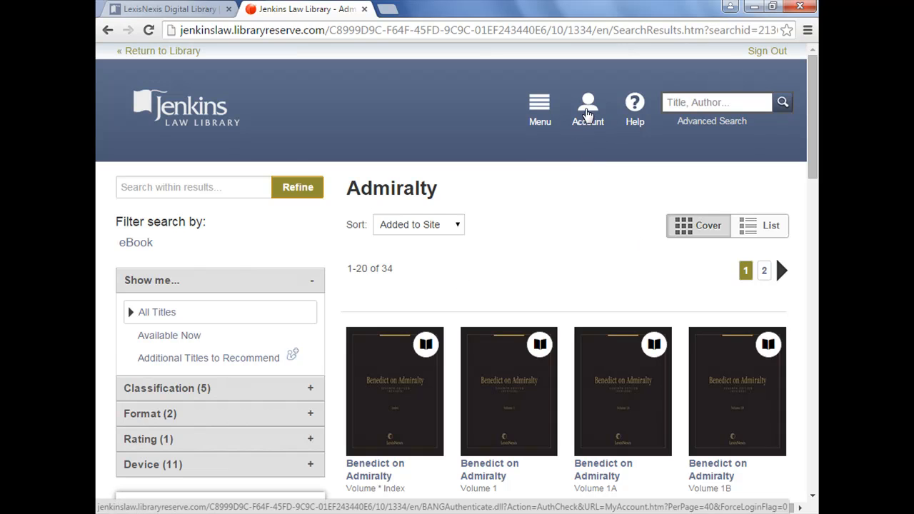
left_click(587, 103)
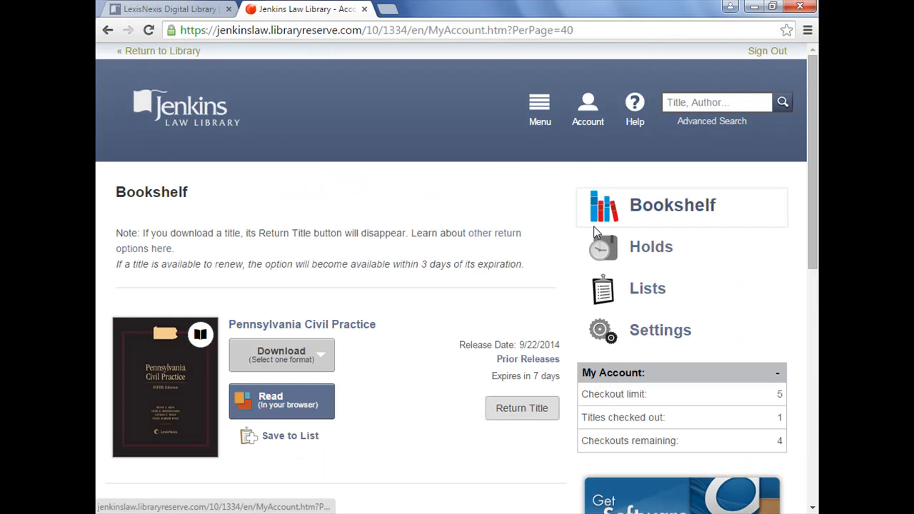
mouse_move(492, 220)
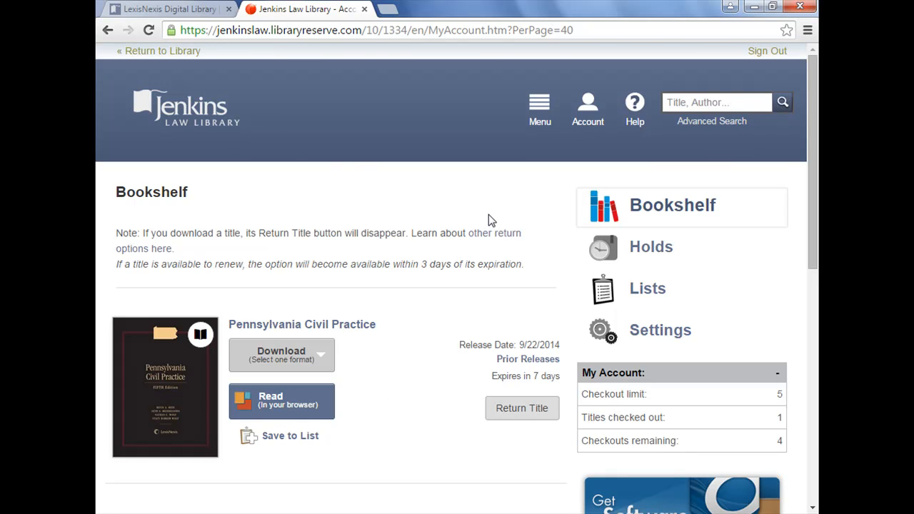
mouse_move(411, 374)
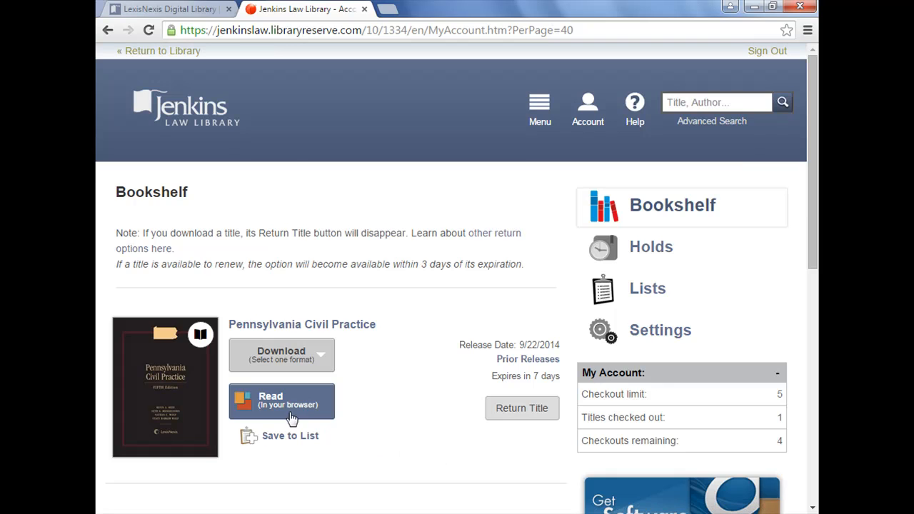
Start reading Pennsylvania Civil Practice in the browser from the Bookshelf
left_click(281, 400)
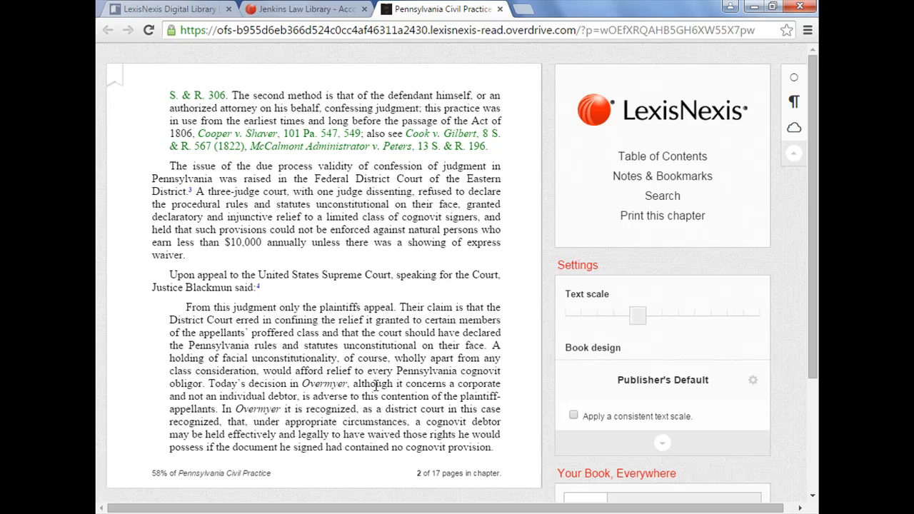
mouse_move(503, 317)
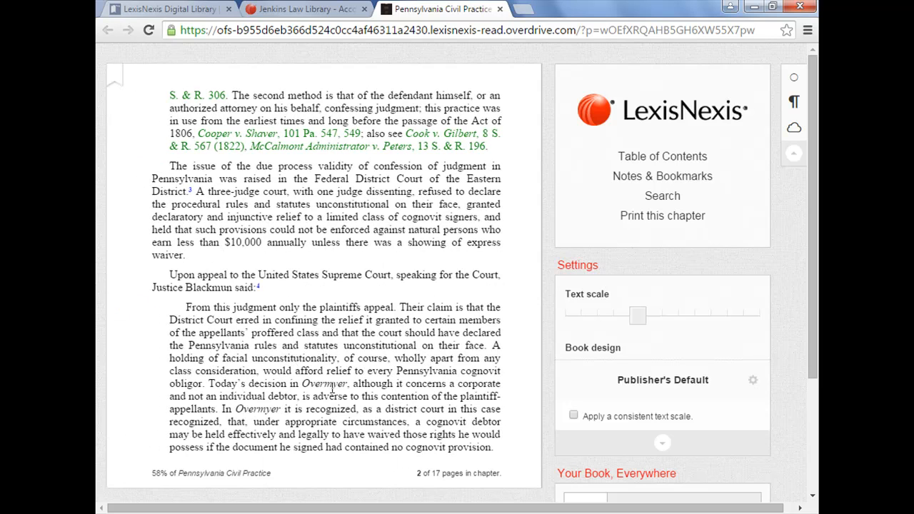
mouse_move(315, 372)
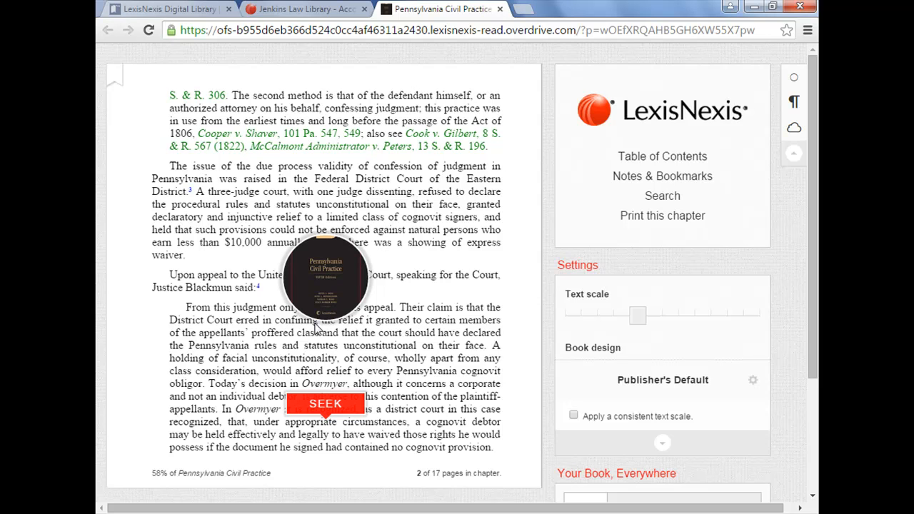
mouse_move(322, 277)
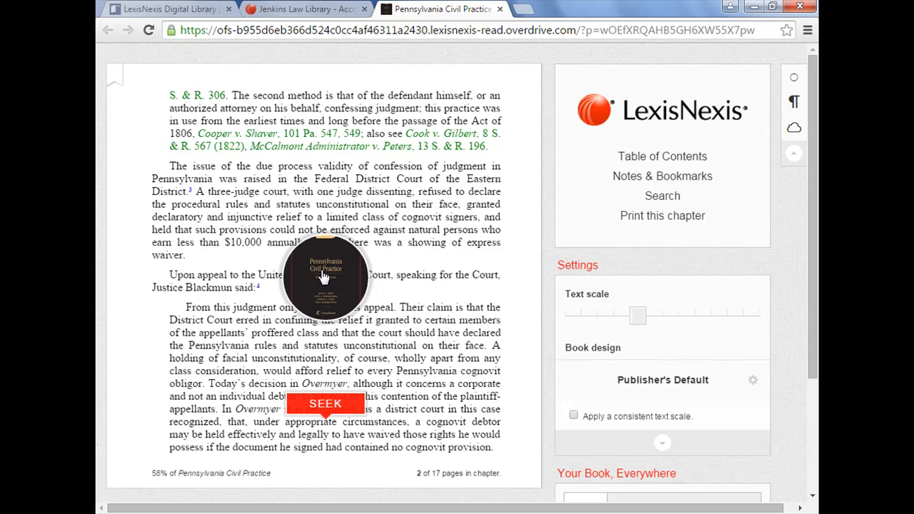
left_click(326, 274)
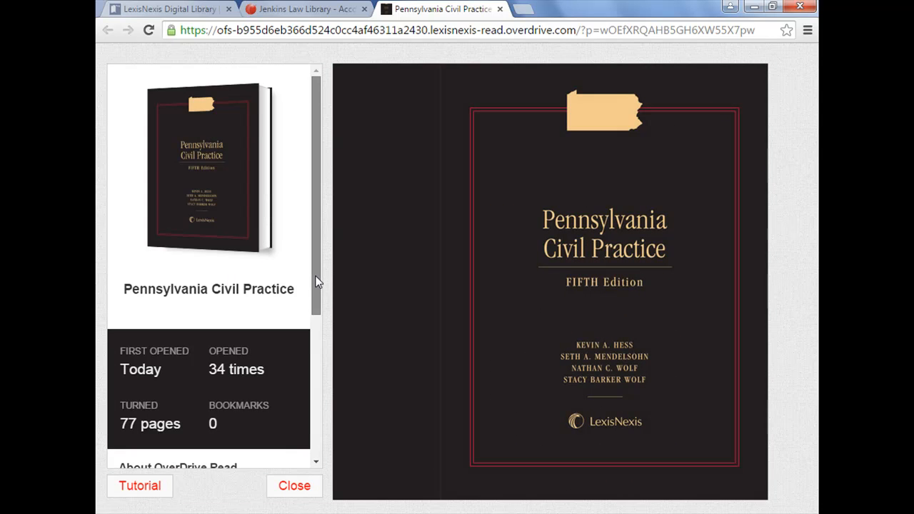
scroll("down", 3)
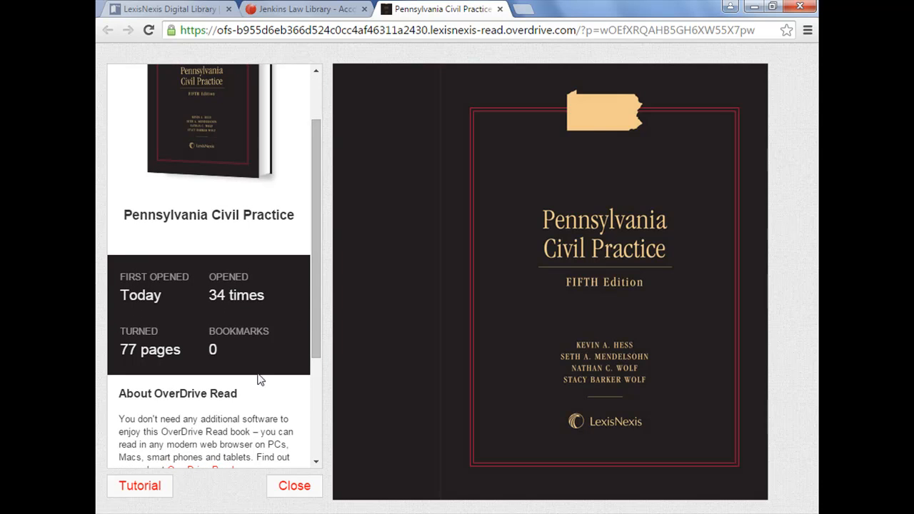
mouse_move(140, 486)
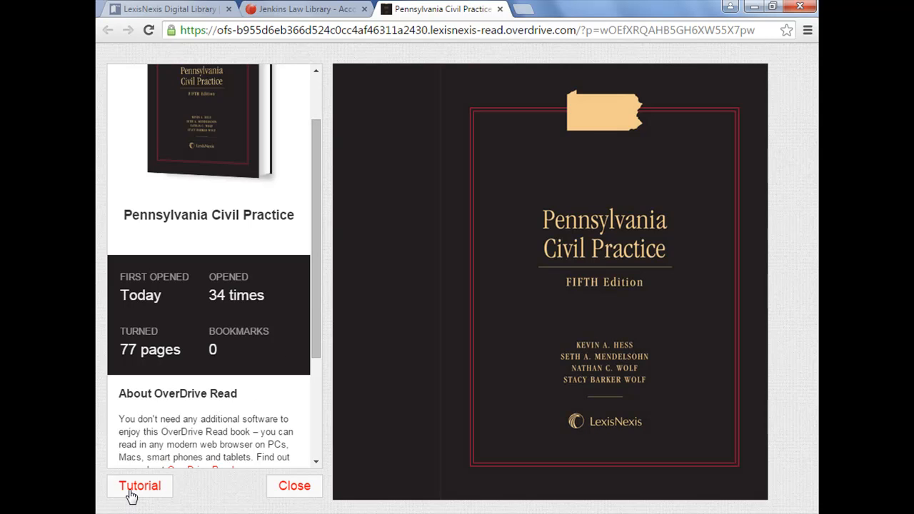
left_click(294, 485)
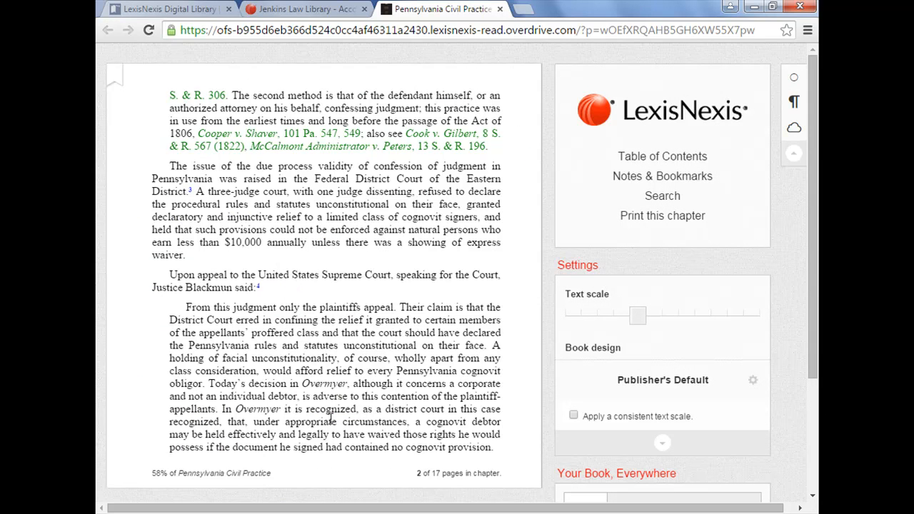
Scroll down to the partition chapter page with the § 27.01 footnotes
scroll("down", 3)
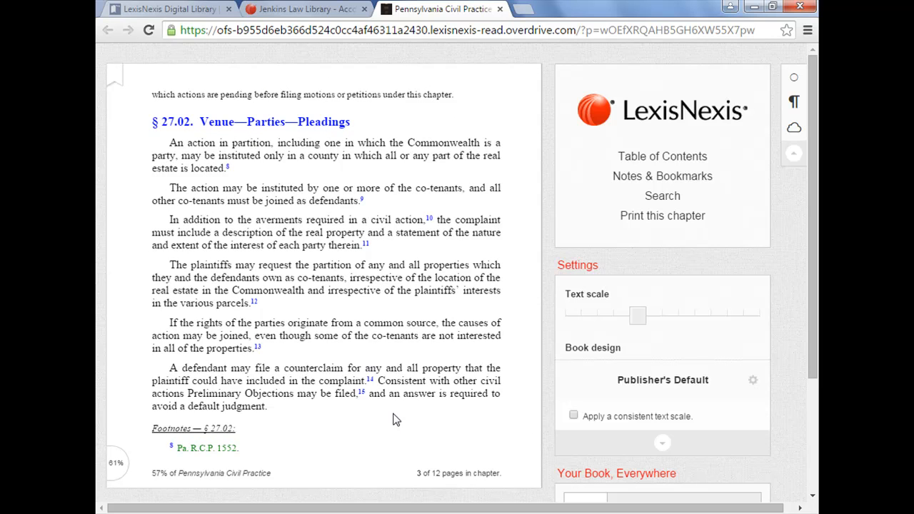
mouse_move(171, 240)
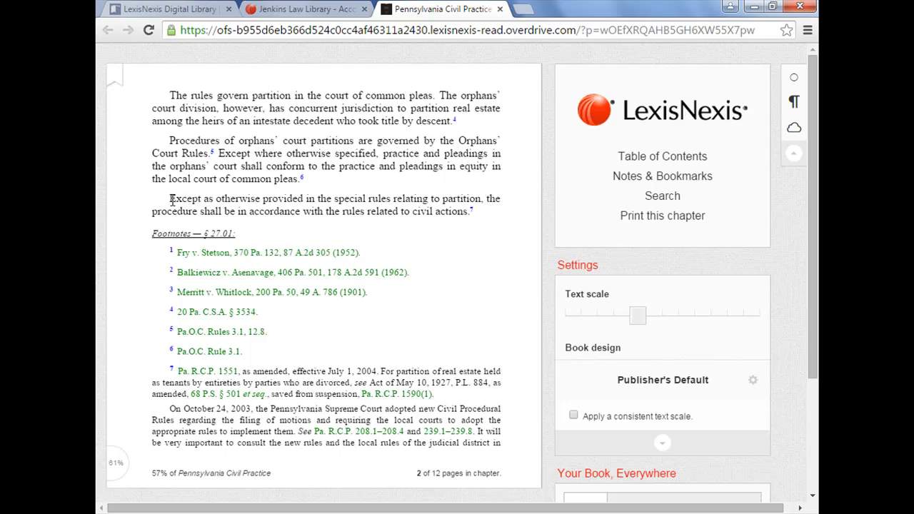
Select the passage from 'Procedures' through 'the orphans' court' to show the Define/Highlight/Copy popup
left_click_drag(170, 198, 409, 211)
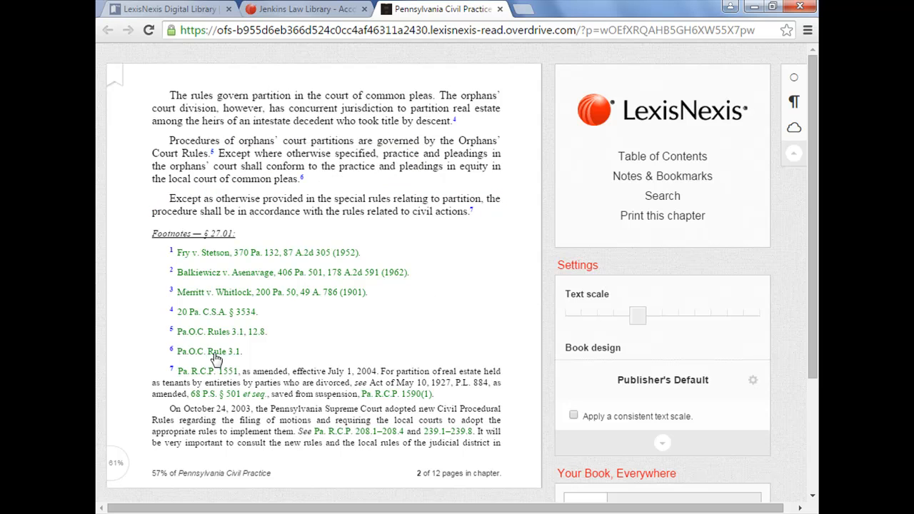
double_click(192, 142)
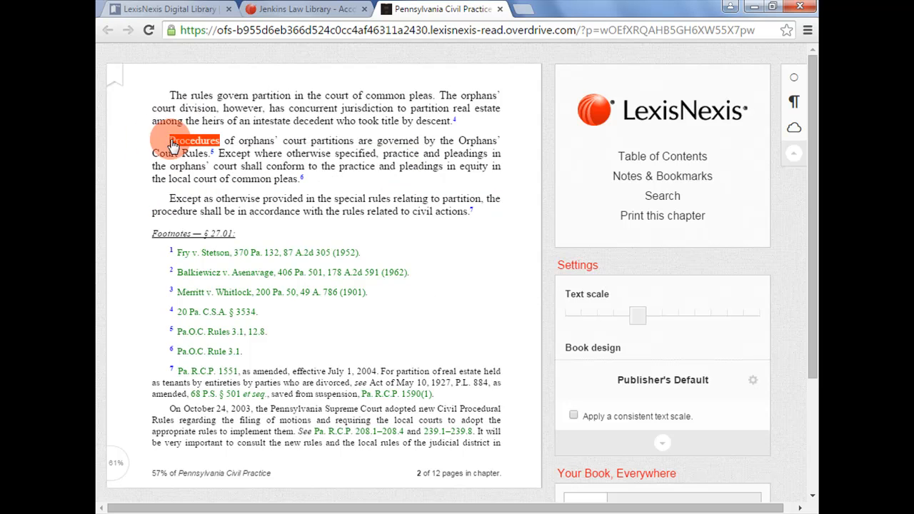
left_click_drag(172, 140, 245, 152)
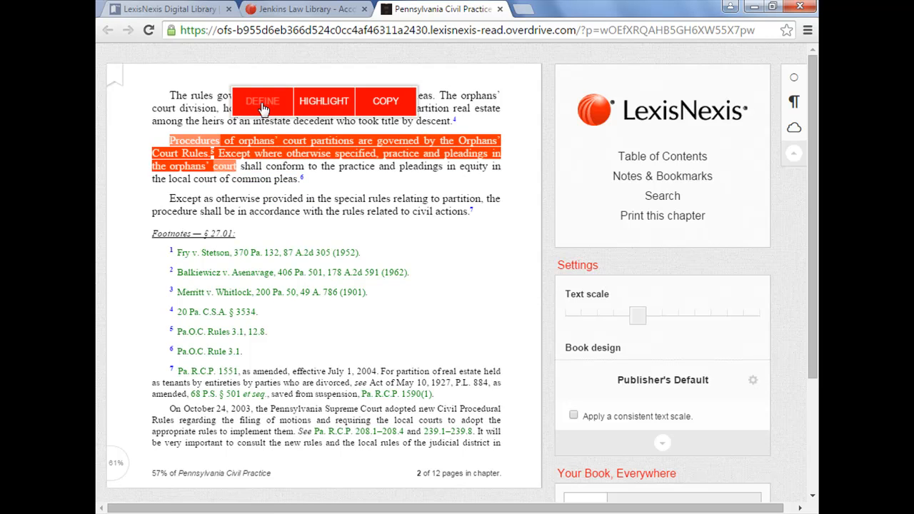
mouse_move(336, 245)
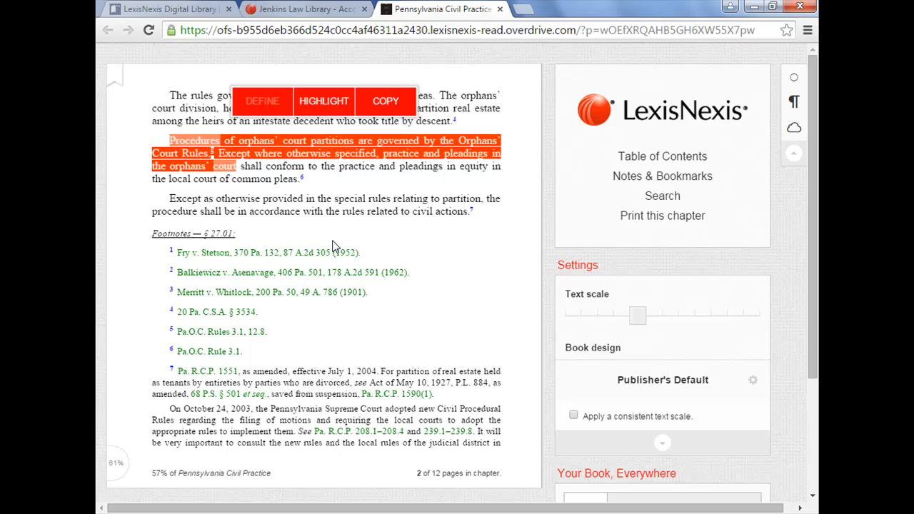
mouse_move(325, 212)
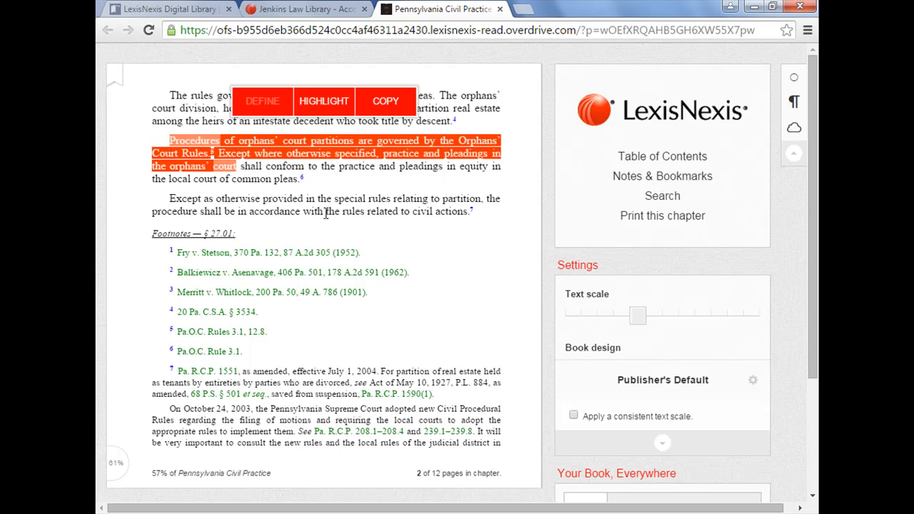
Highlight the orphans' court passage and attach the note 'This is a note!'
left_click(323, 100)
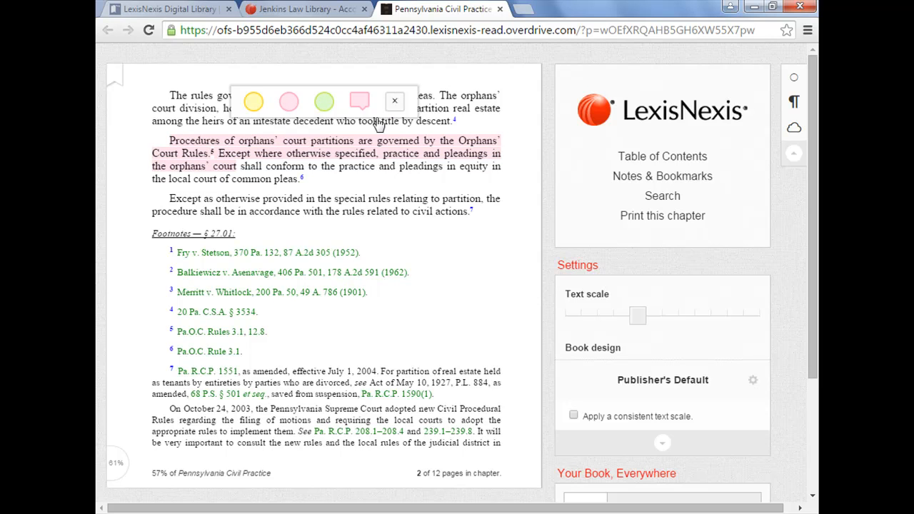
left_click(359, 100)
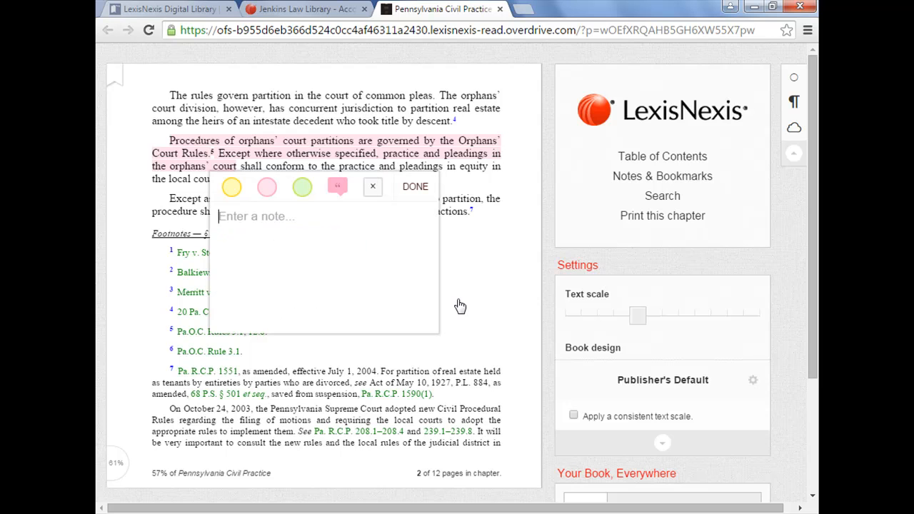
type("This is a")
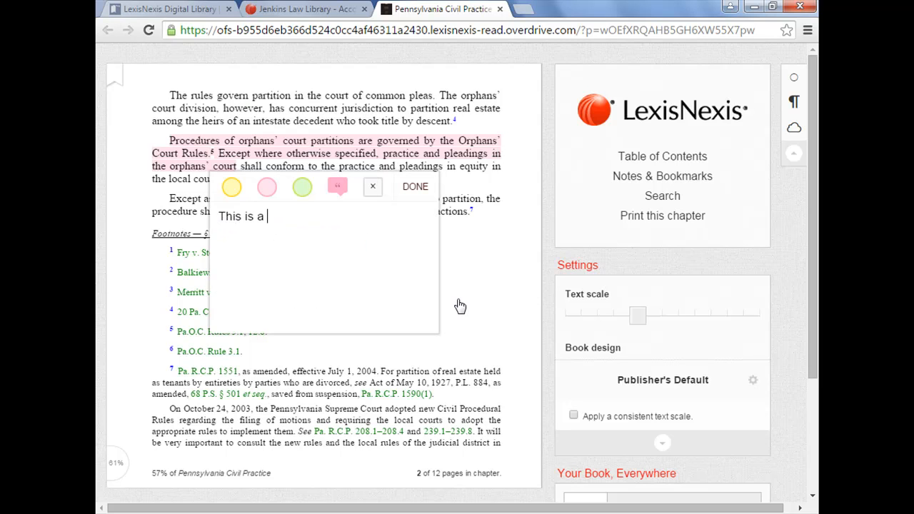
type("note!")
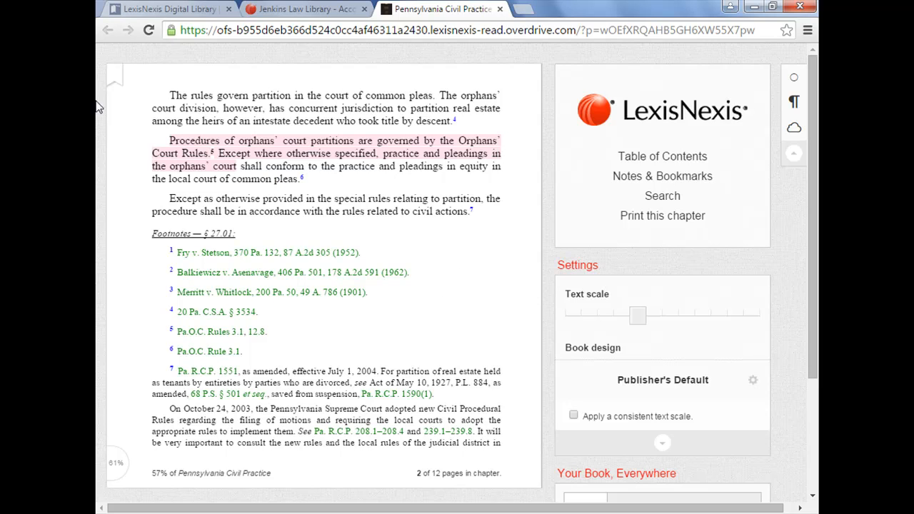
mouse_move(113, 79)
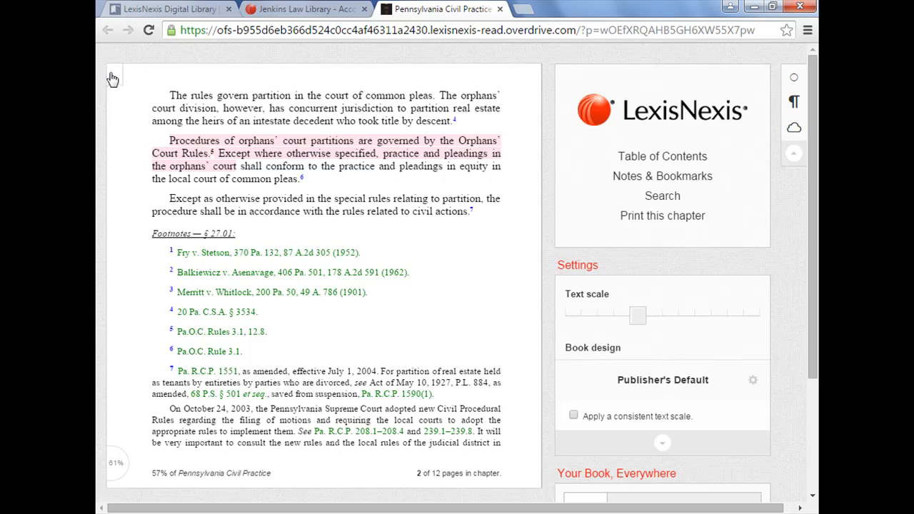
left_click(114, 77)
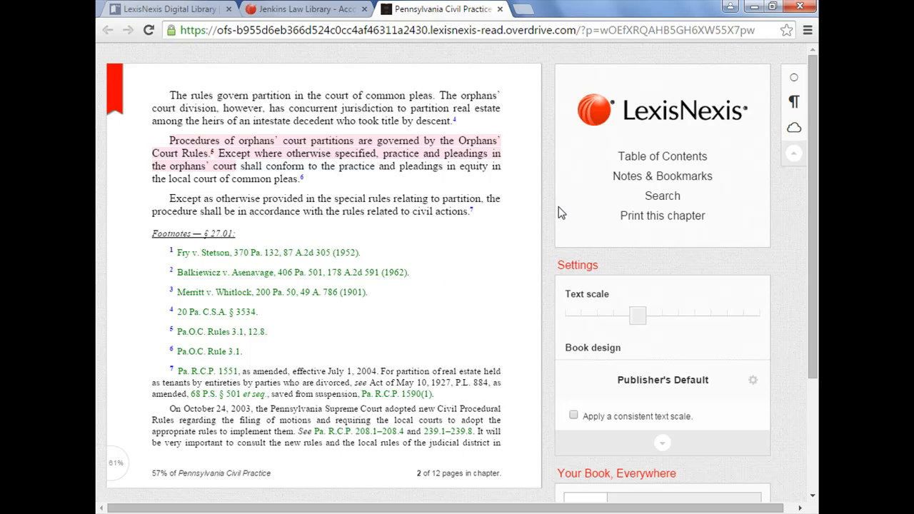
Jump via Notes & Bookmarks to the 'Why not Notepad?' note on the .pdf filing passage and close it
left_click(663, 176)
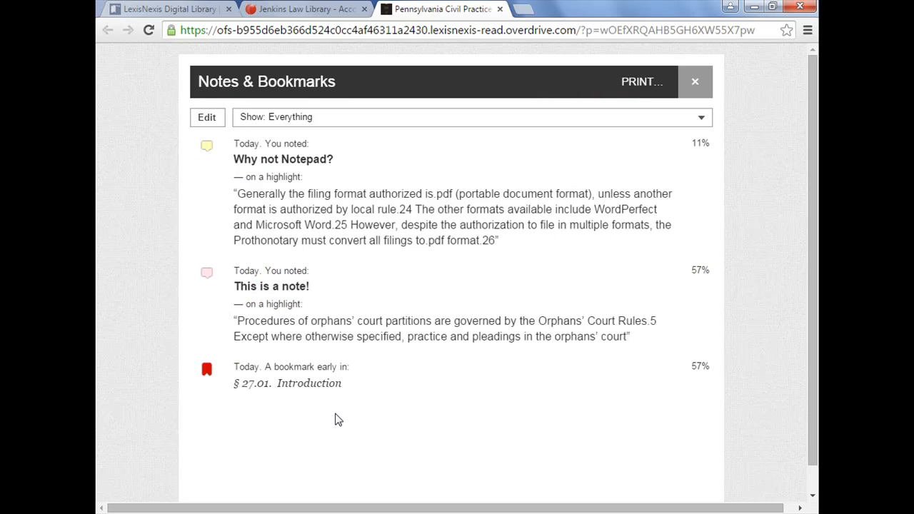
mouse_move(254, 313)
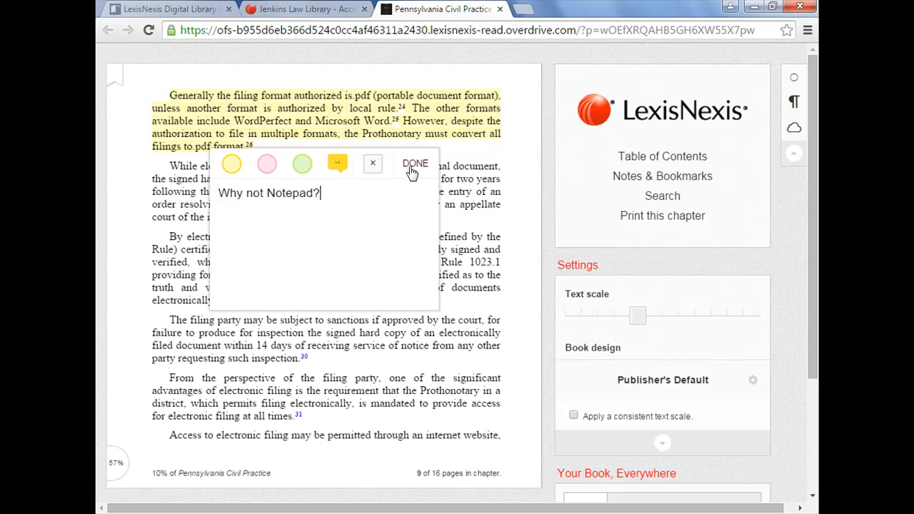
left_click(416, 163)
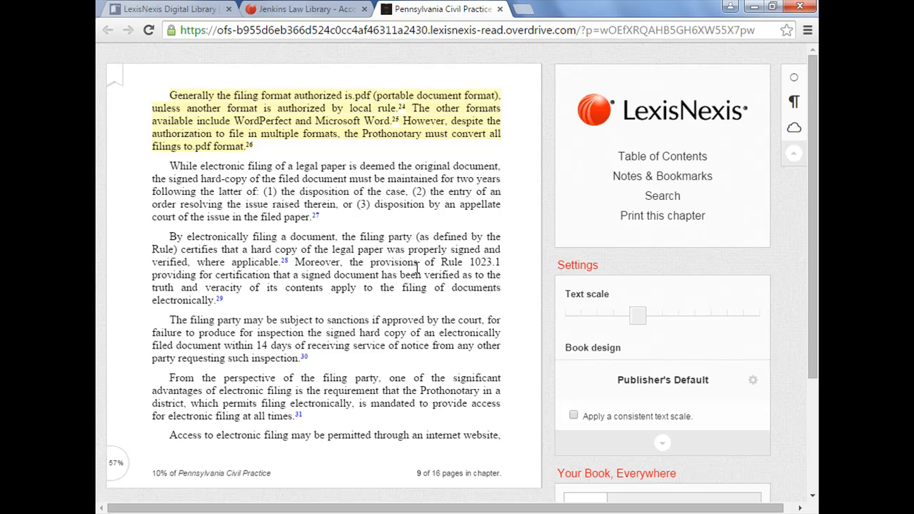
mouse_move(406, 287)
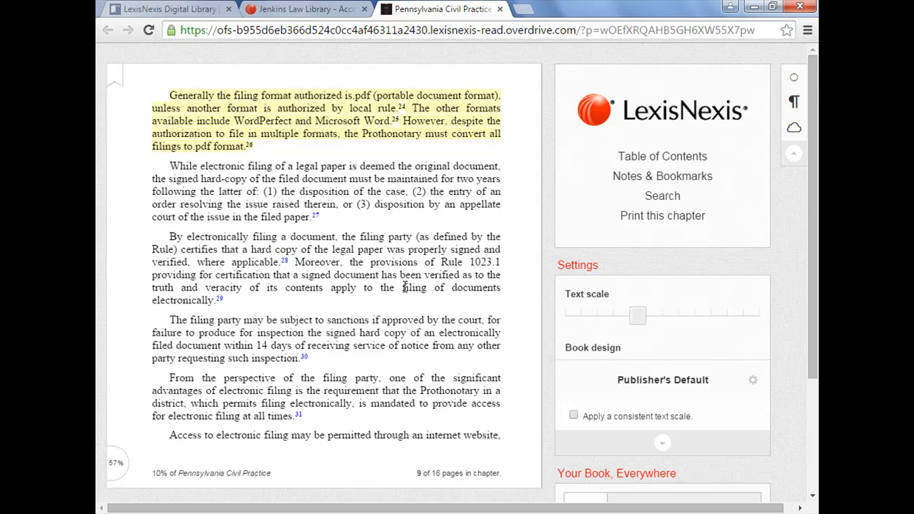
scroll("down", 3)
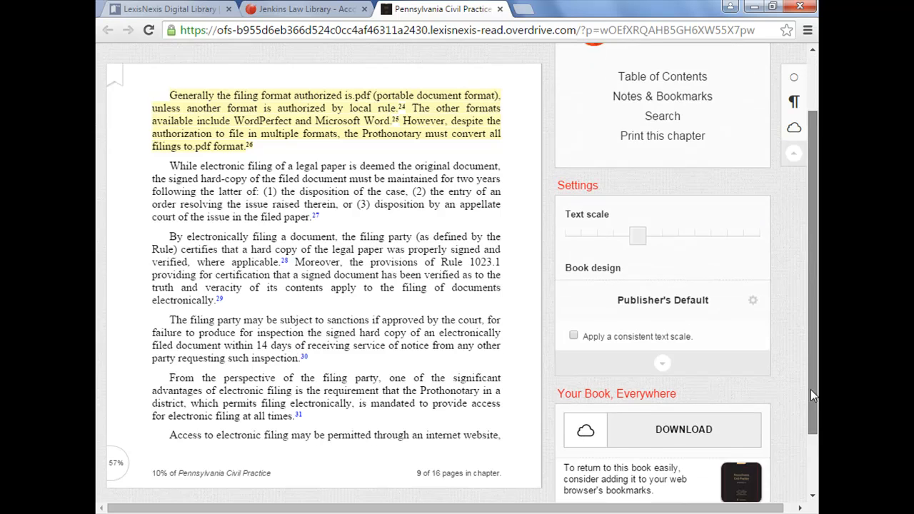
scroll("down", 3)
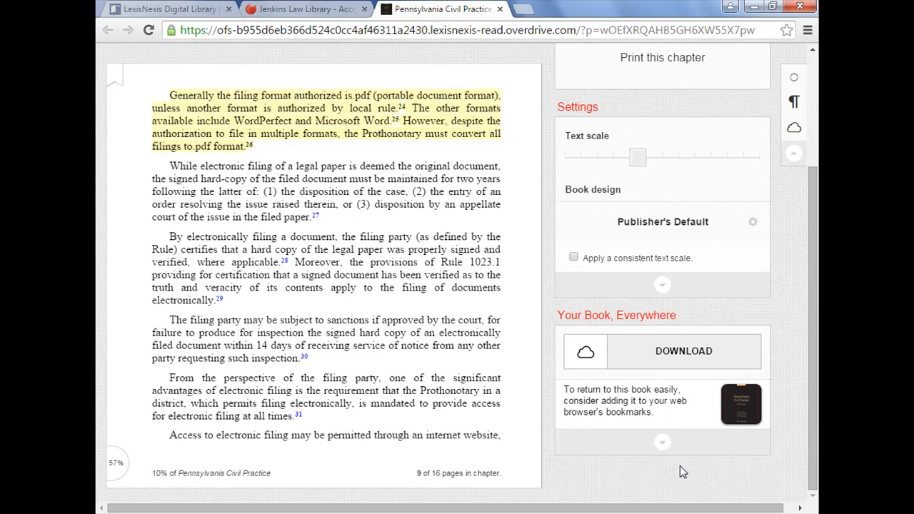
mouse_move(663, 446)
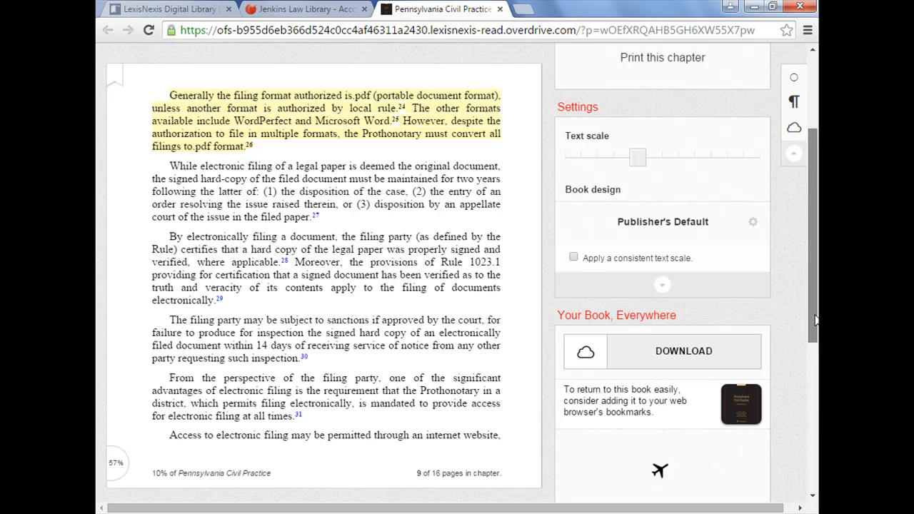
scroll("down", 3)
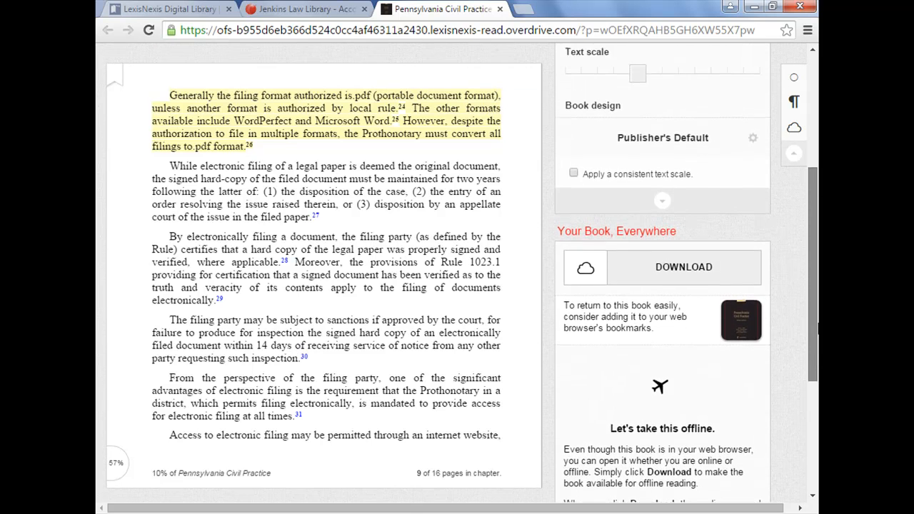
scroll("up", 3)
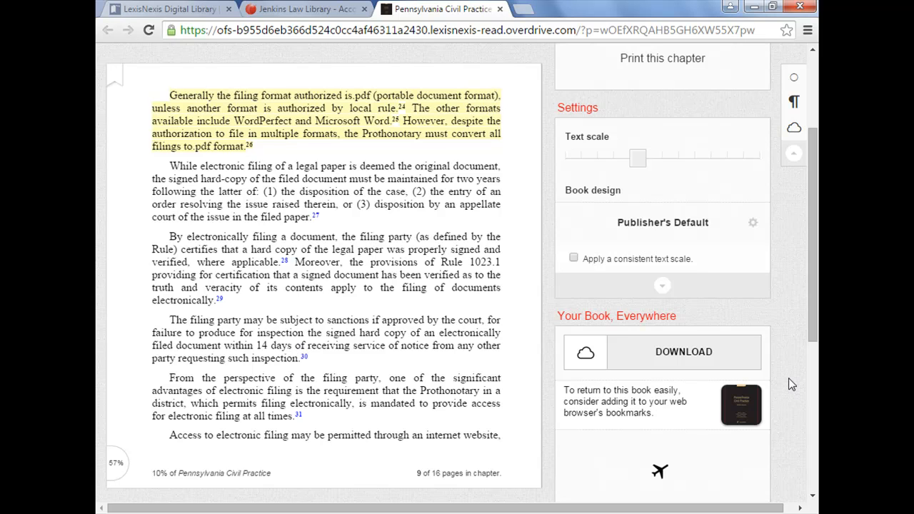
scroll("up", 3)
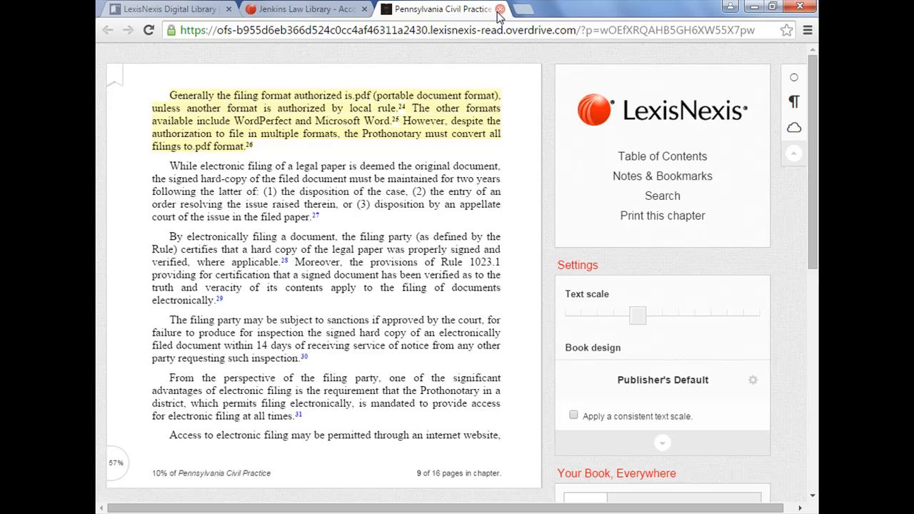
mouse_move(494, 115)
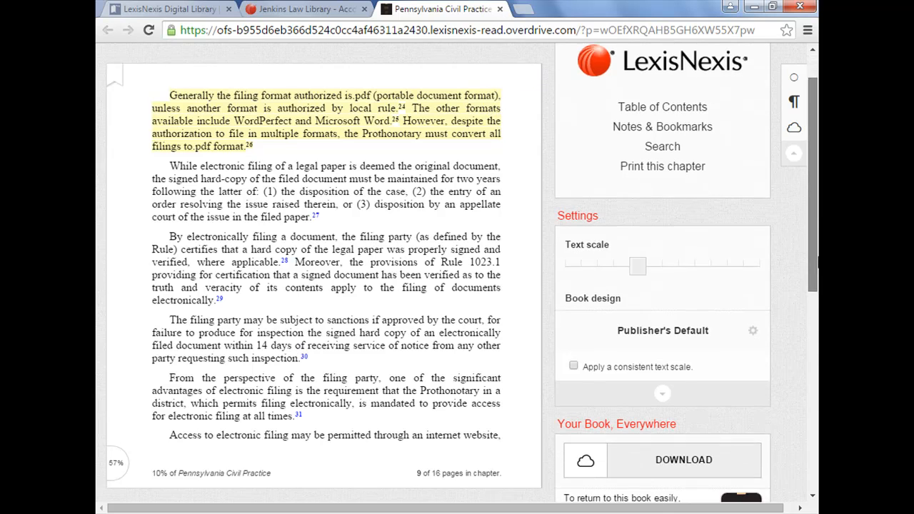
scroll("down", 3)
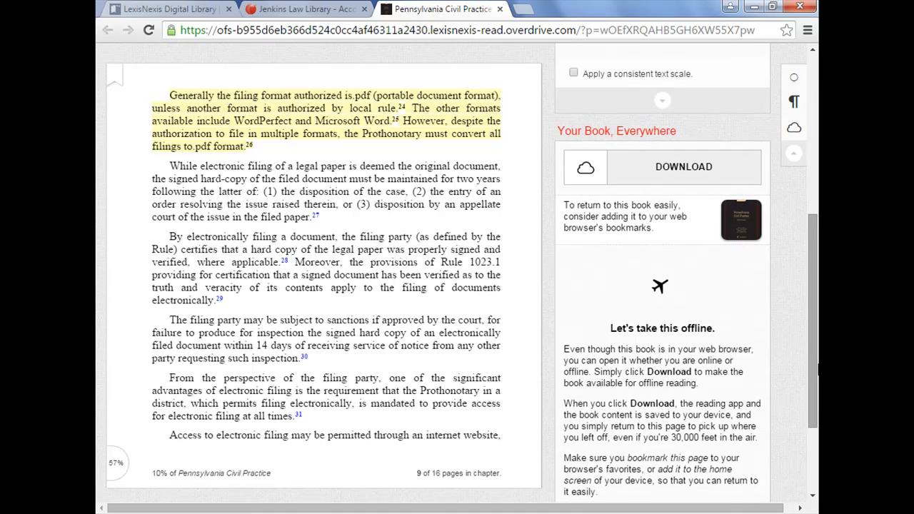
scroll("down", 3)
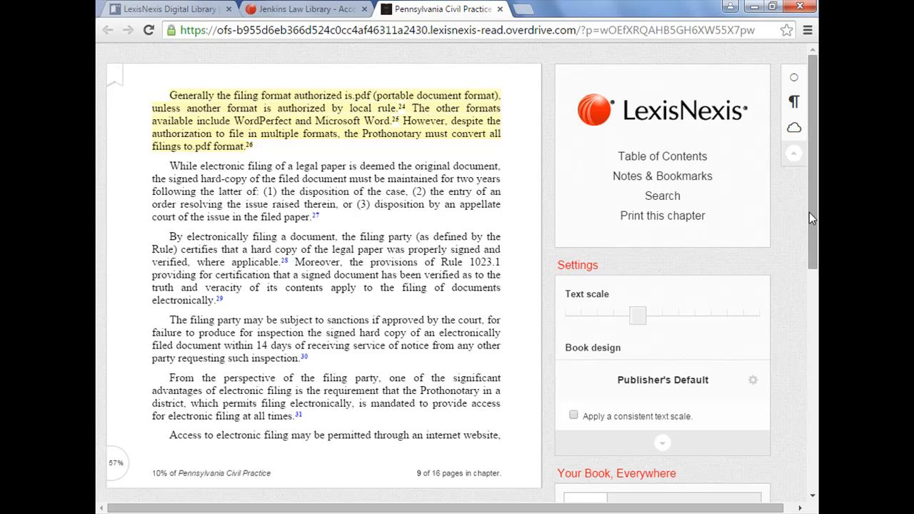
scroll("down", 3)
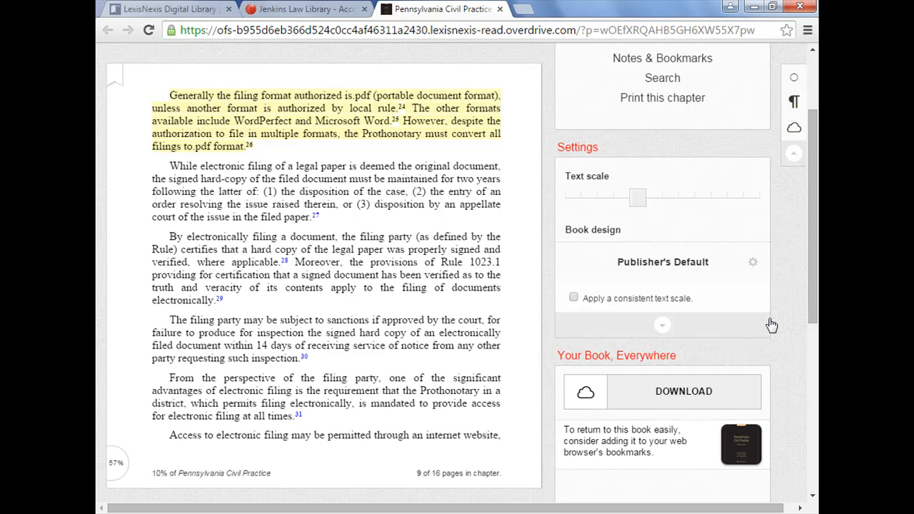
mouse_move(728, 356)
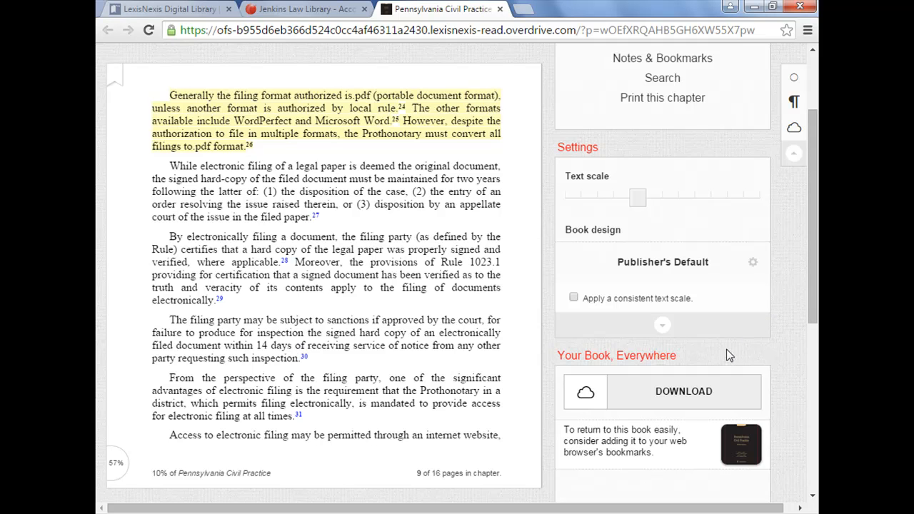
mouse_move(660, 80)
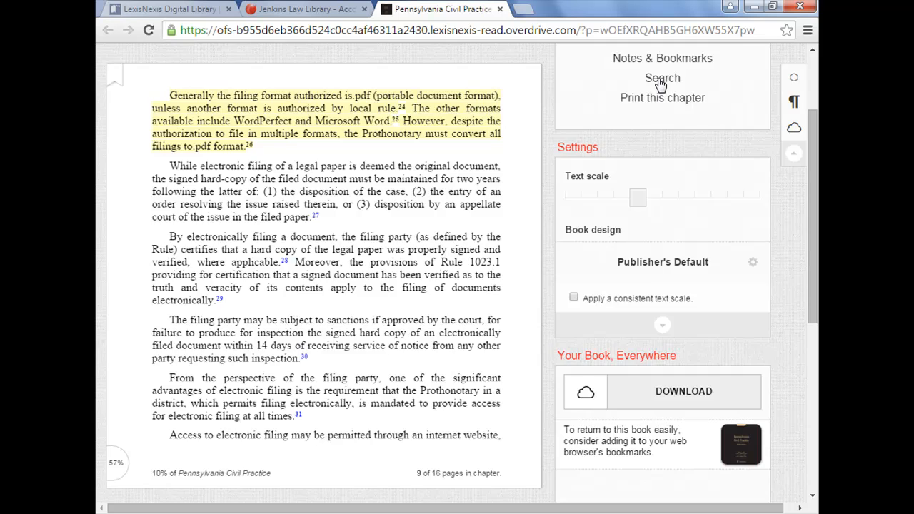
Search the book for 'pdf' from the reader menu
left_click(663, 77)
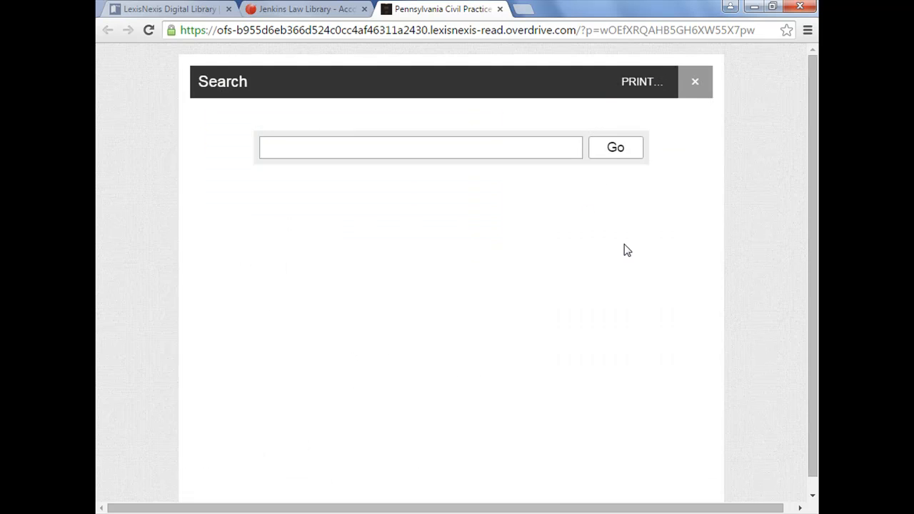
left_click(419, 147)
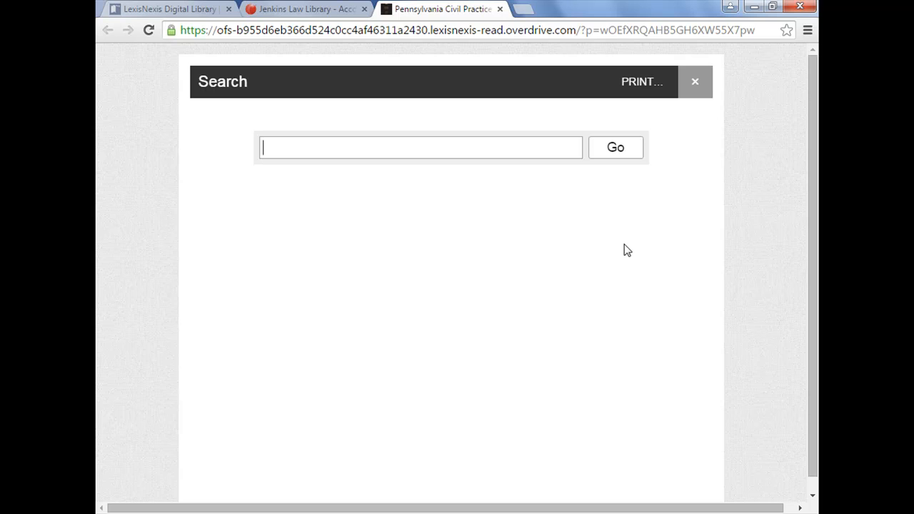
type("pdf")
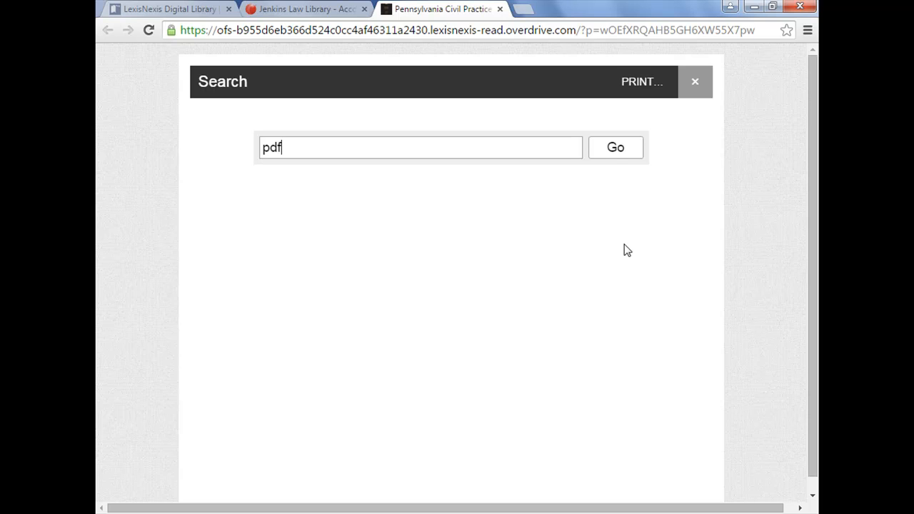
left_click(614, 147)
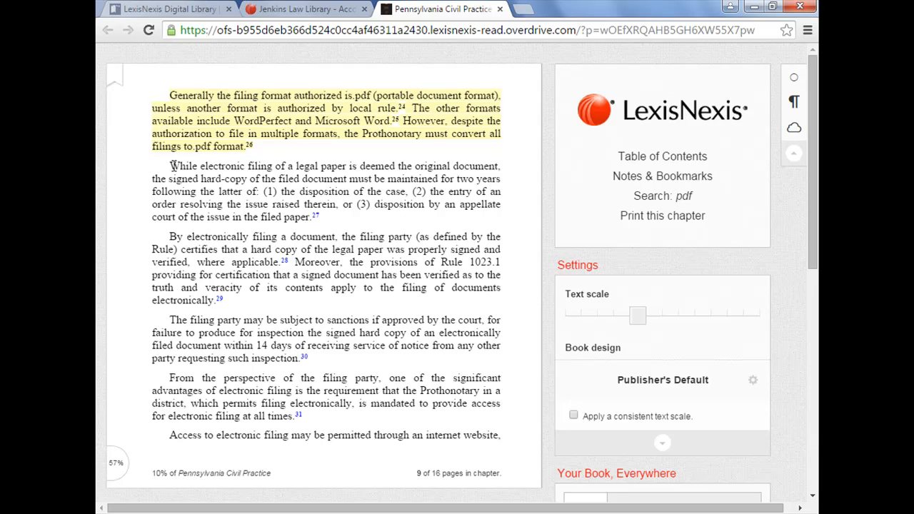
Select the electronic filing paragraph, then switch to the Jenkins Law Library bookshelf tab
left_click_drag(168, 166, 245, 178)
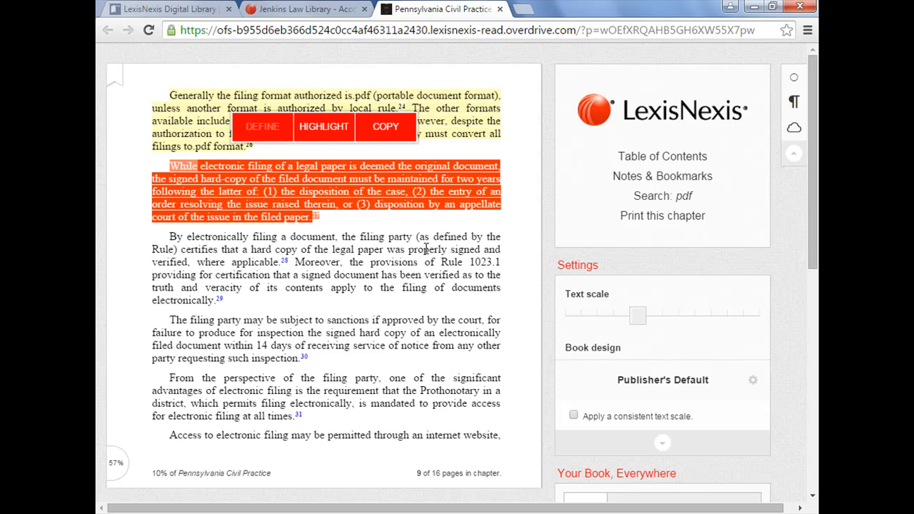
mouse_move(289, 6)
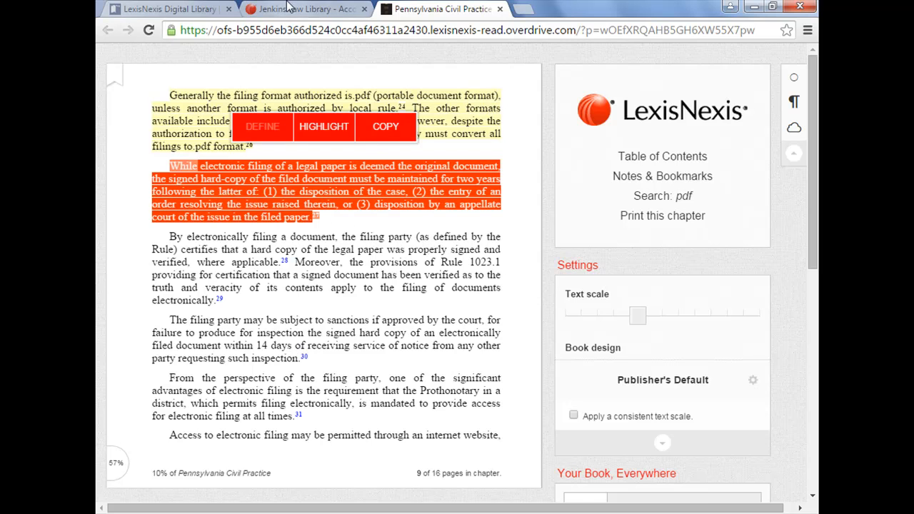
left_click(303, 8)
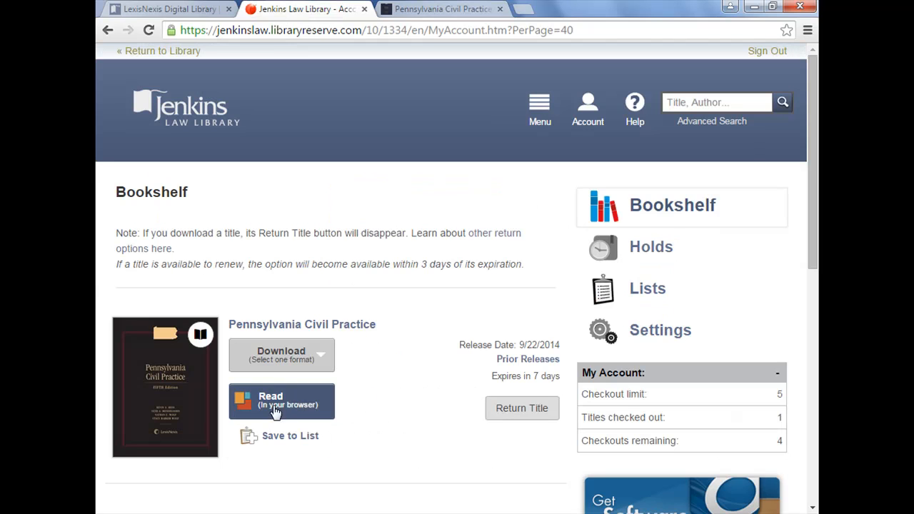
mouse_move(378, 420)
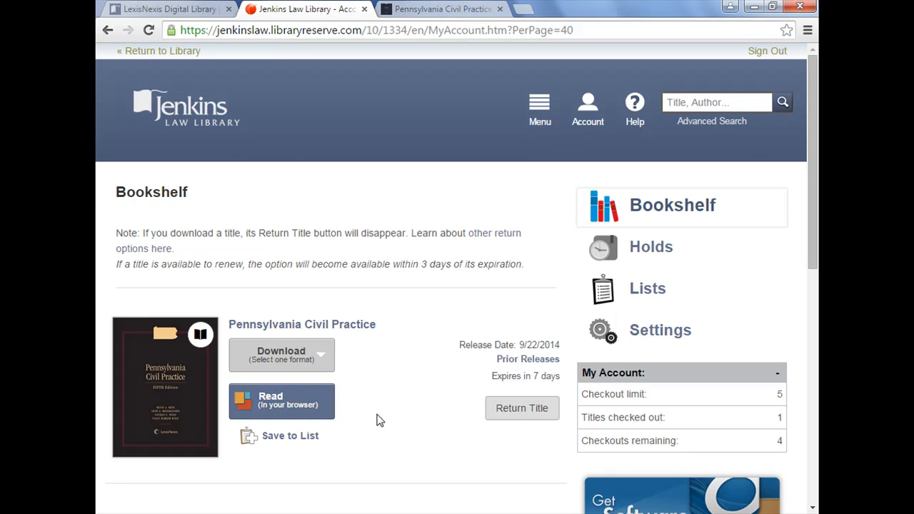